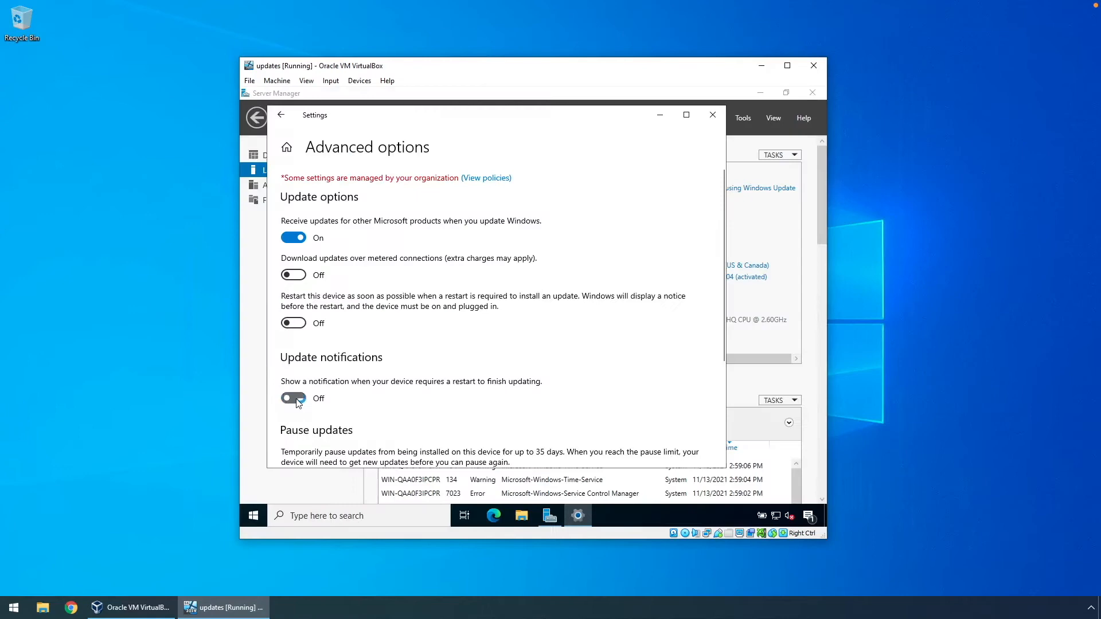
Step: Turn off the restart notification for updates and close Settings
{"action": "left_click", "coordinate": [279, 114]}
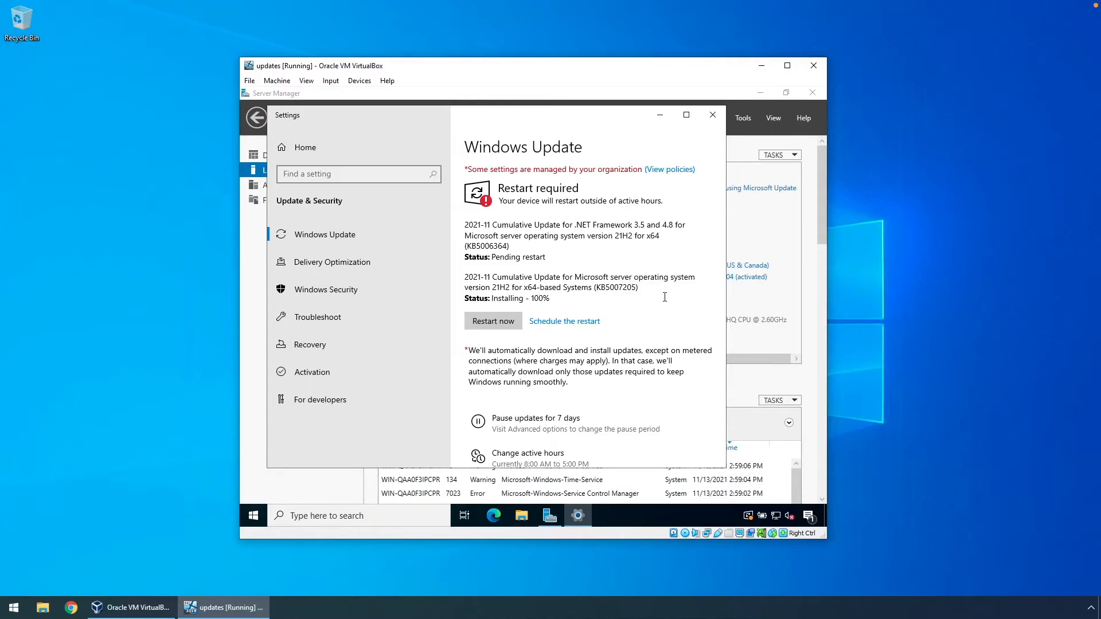
{"action": "left_click", "coordinate": [492, 321]}
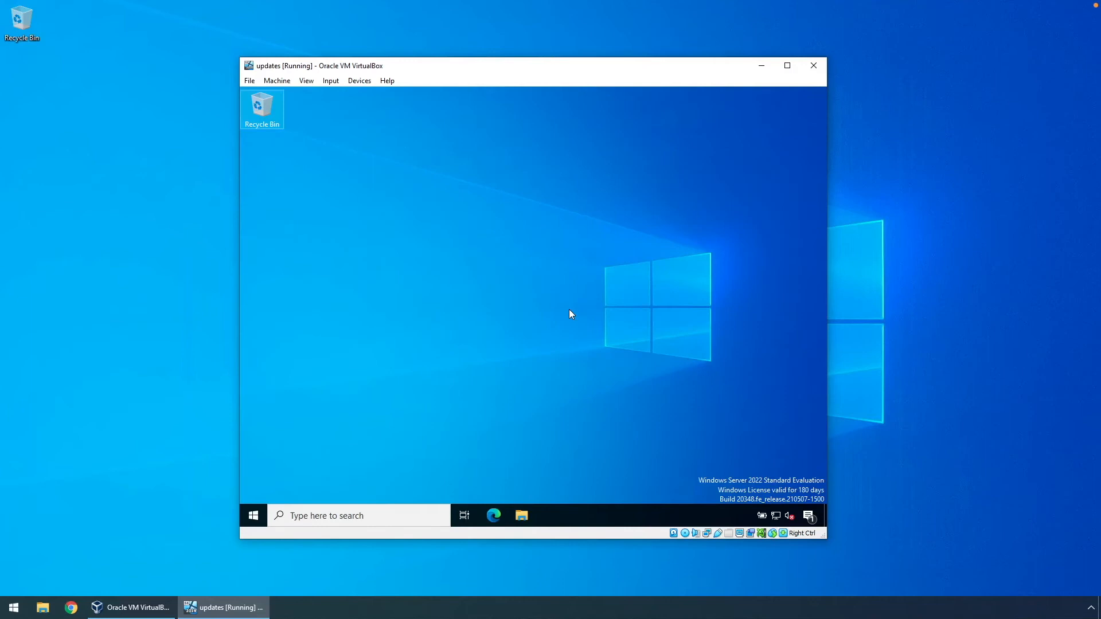
{"action": "mouse_move", "coordinate": [293, 473]}
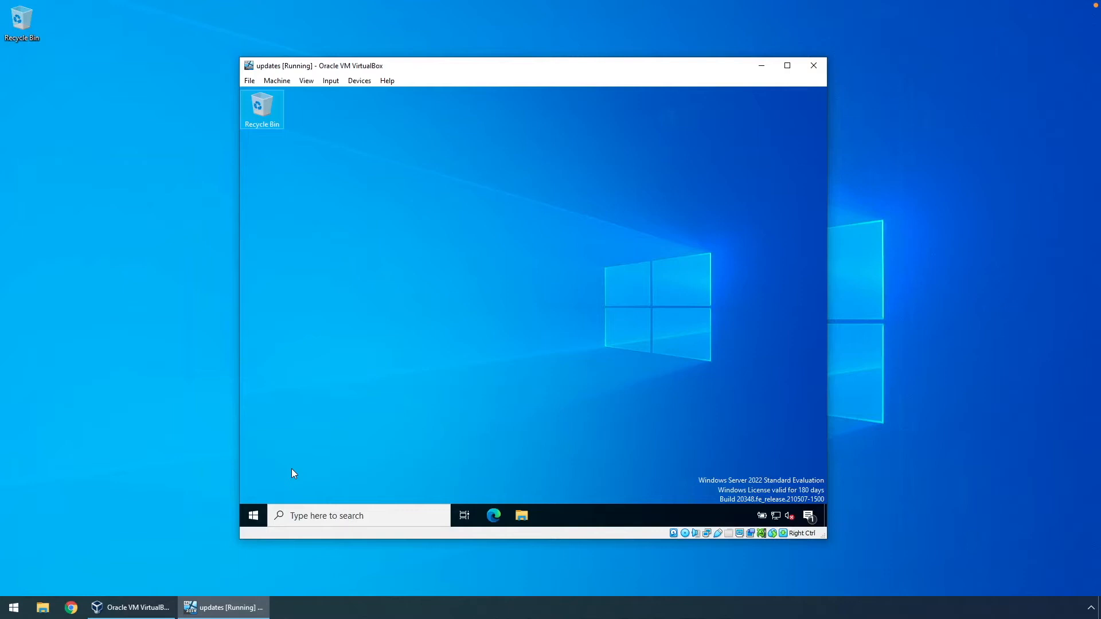
{"action": "mouse_move", "coordinate": [253, 515]}
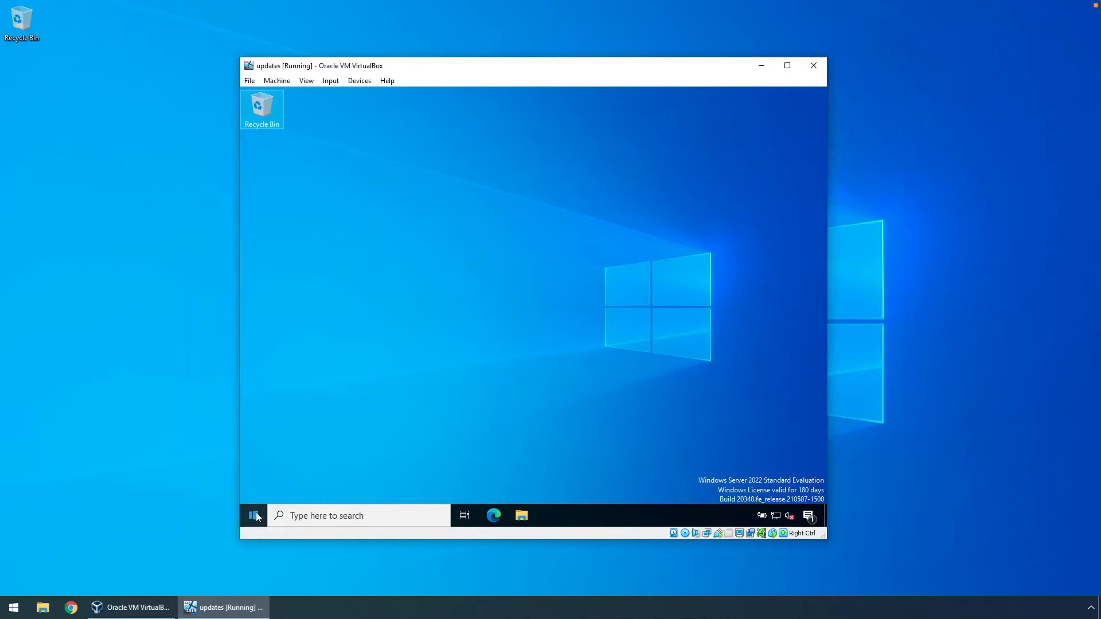
Step: Shut down the updates guest from the Start quick menu, confirming the reason prompt
{"action": "right_click", "coordinate": [253, 515]}
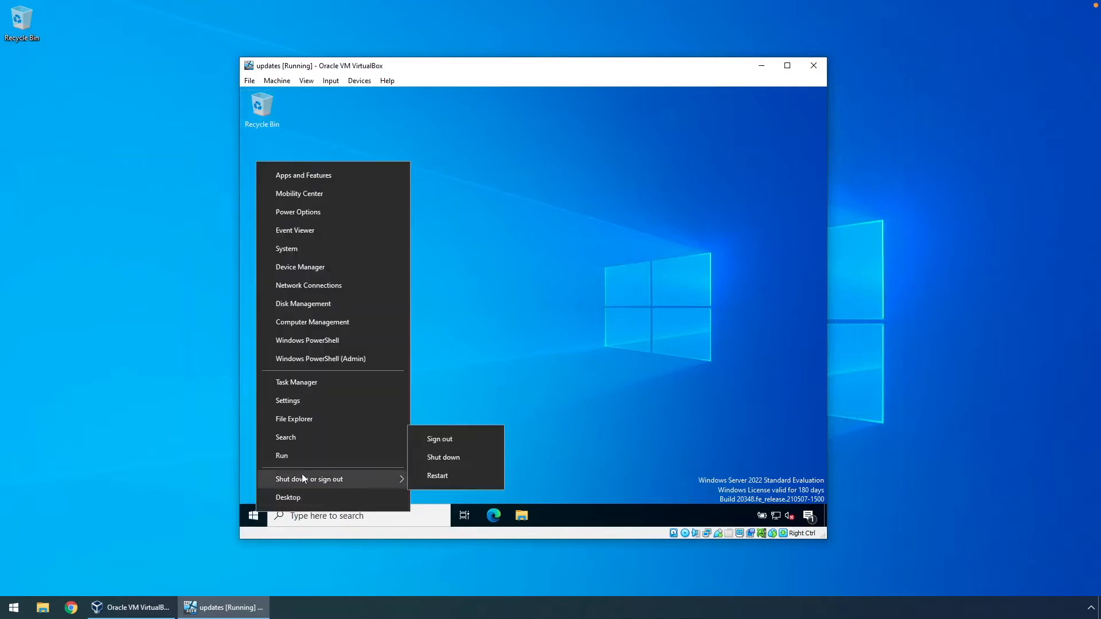
{"action": "mouse_move", "coordinate": [438, 439]}
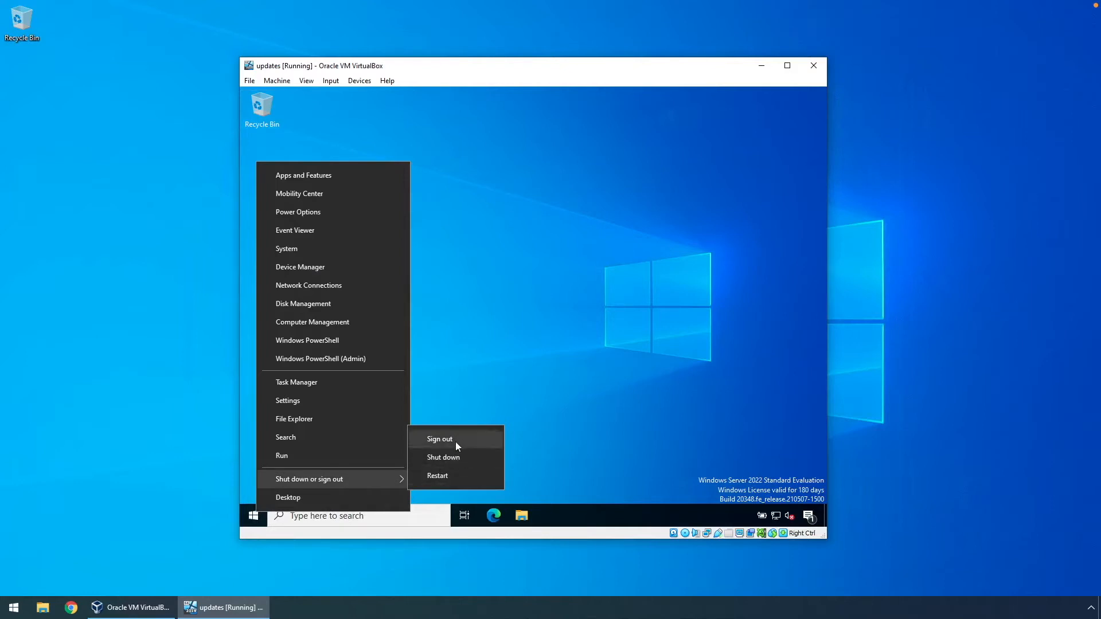
{"action": "left_click", "coordinate": [443, 457]}
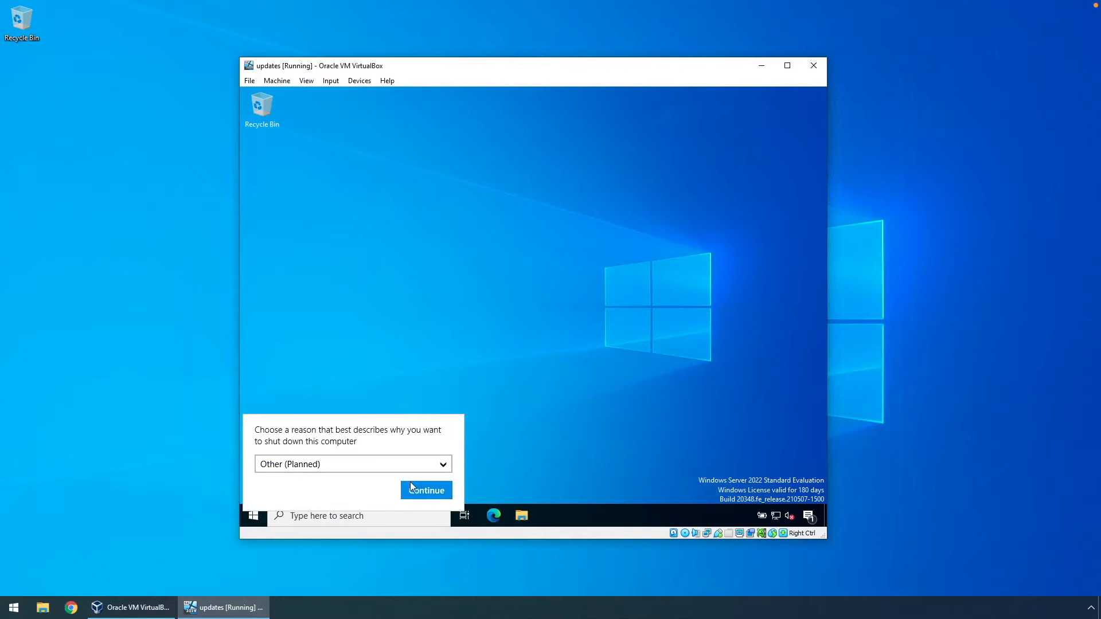
{"action": "left_click", "coordinate": [425, 490]}
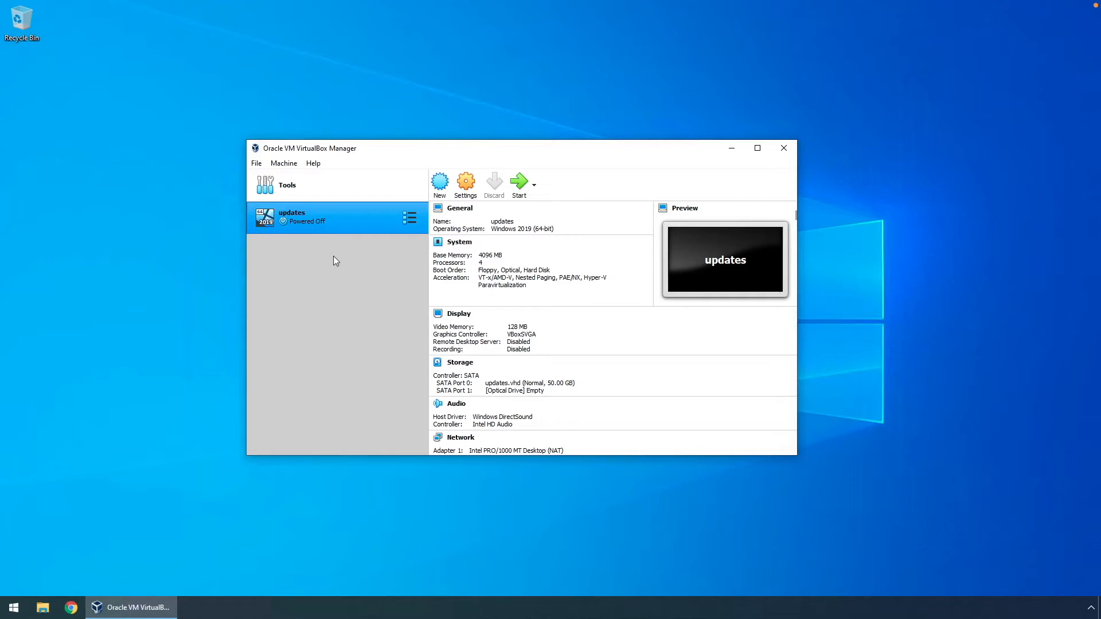
{"action": "mouse_move", "coordinate": [337, 225]}
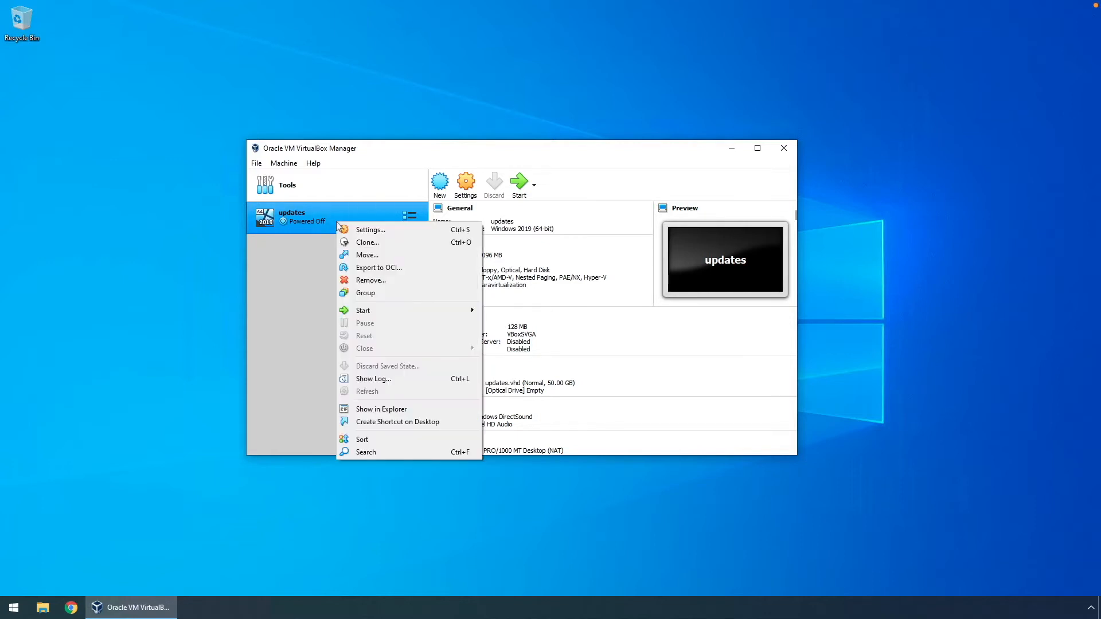
{"action": "mouse_move", "coordinate": [387, 246]}
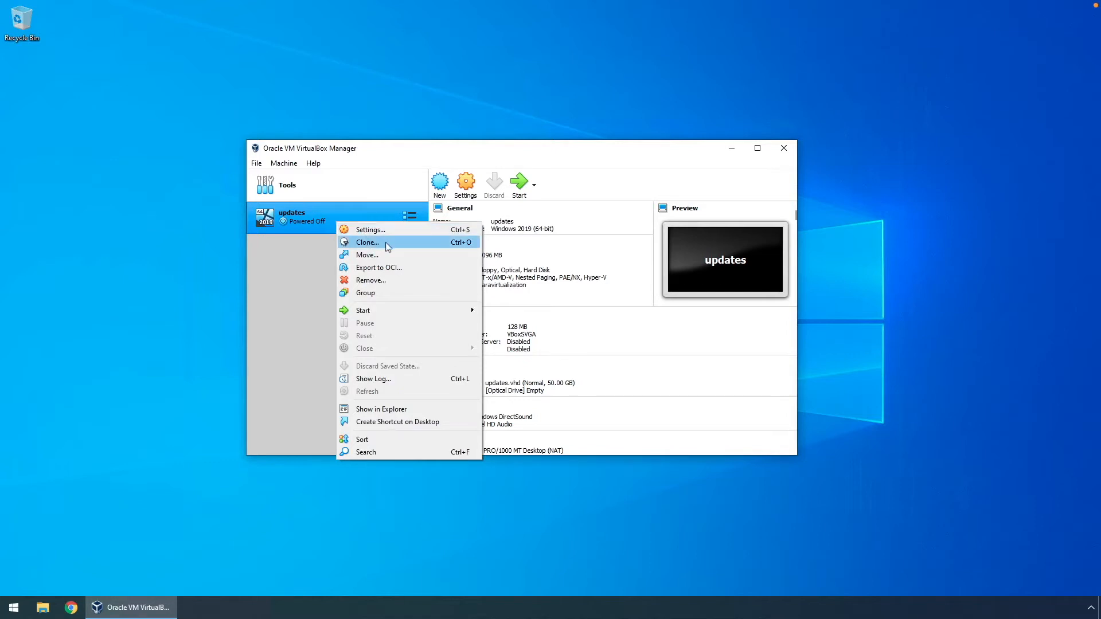
{"action": "mouse_move", "coordinate": [376, 250]}
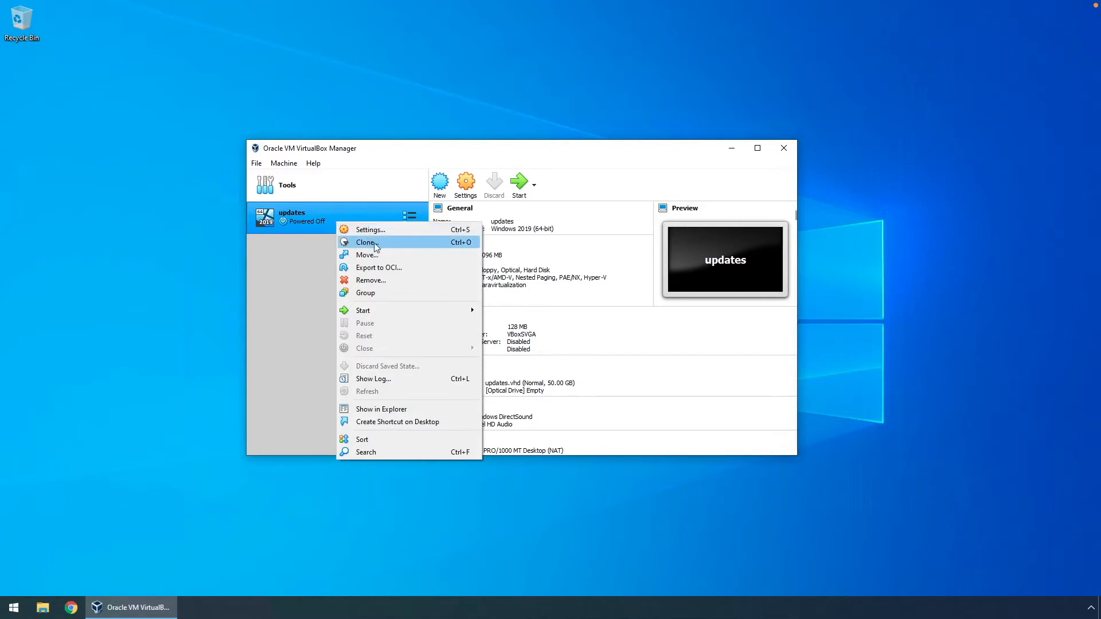
Step: Choose Clone for the updates virtual machine
{"action": "left_click", "coordinate": [366, 241]}
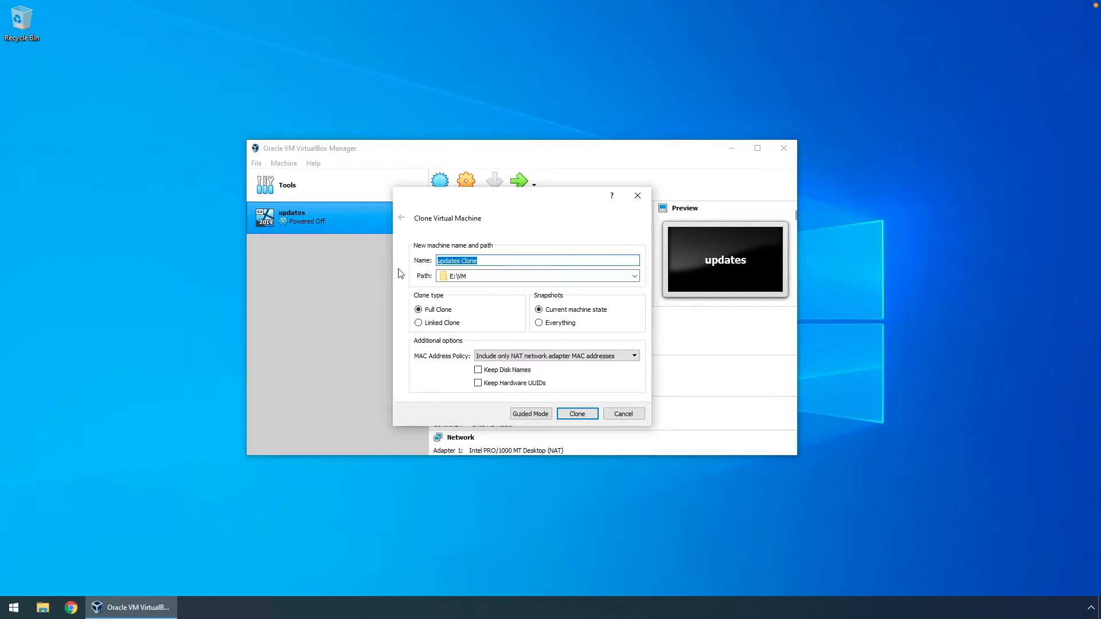
Step: Clone updates as 'Master' with all snapshots and new MAC addresses for all adapters
{"action": "type", "text": "Master"}
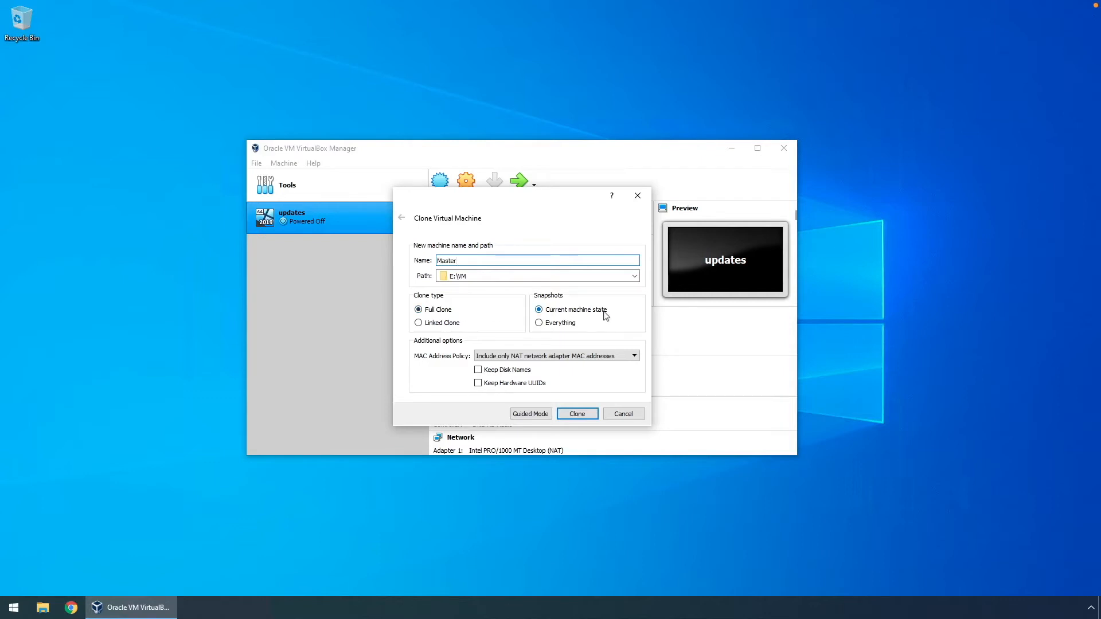
{"action": "left_click", "coordinate": [538, 322]}
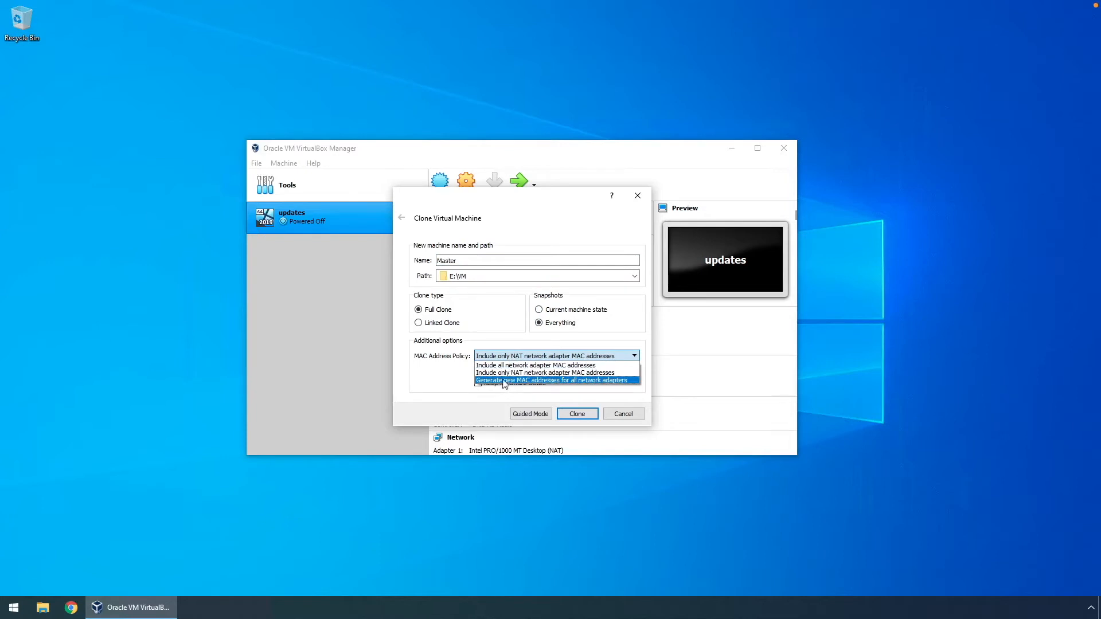
{"action": "left_click", "coordinate": [552, 379]}
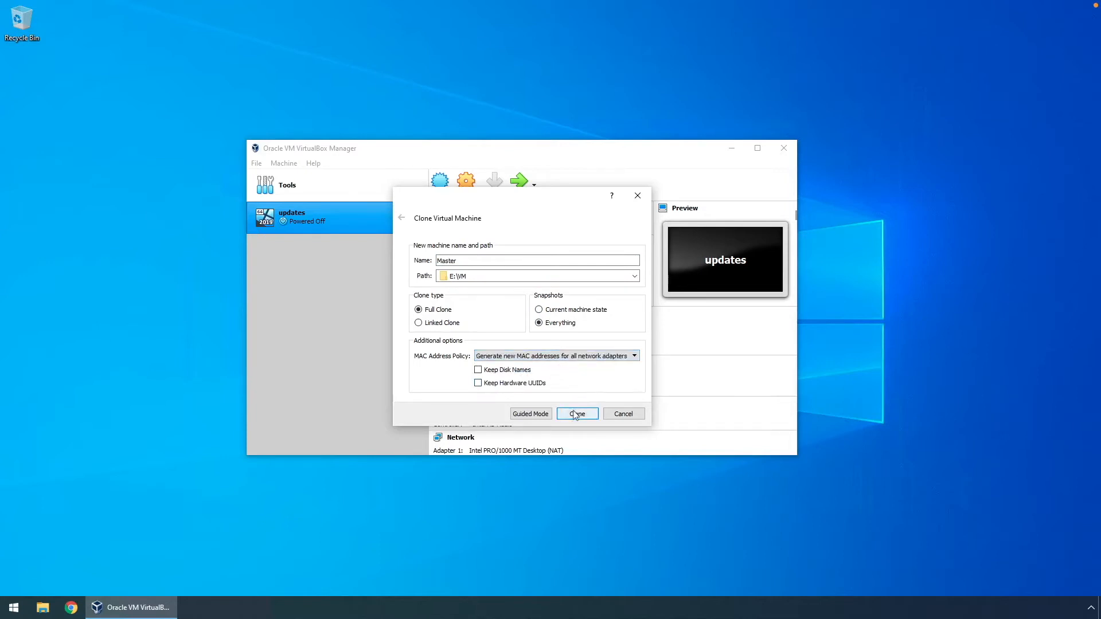
{"action": "left_click", "coordinate": [577, 414]}
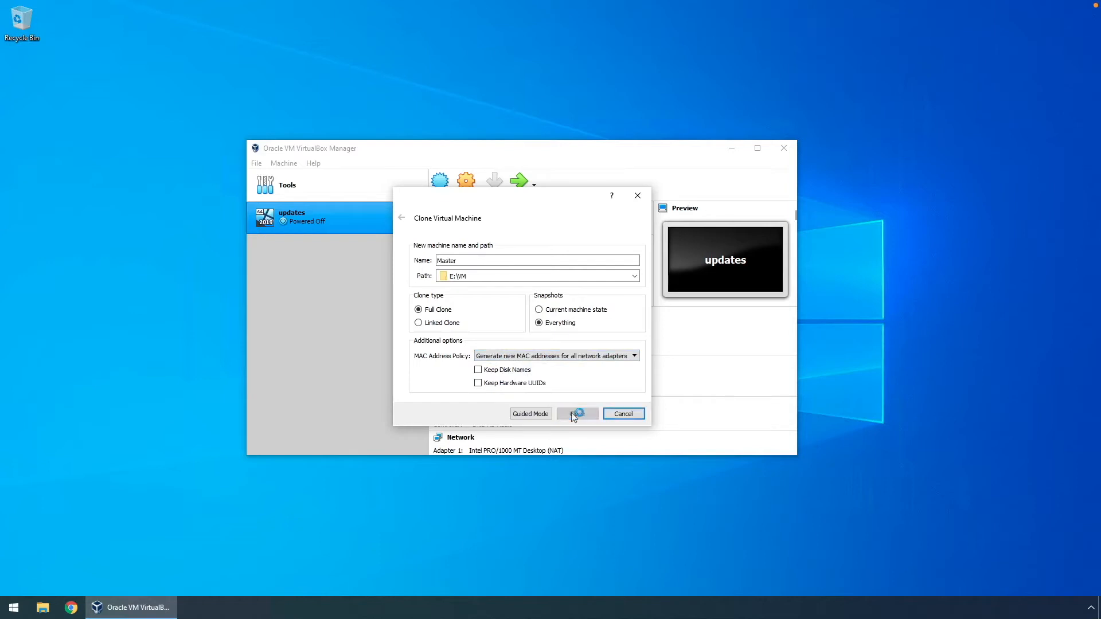
{"action": "left_click", "coordinate": [576, 413]}
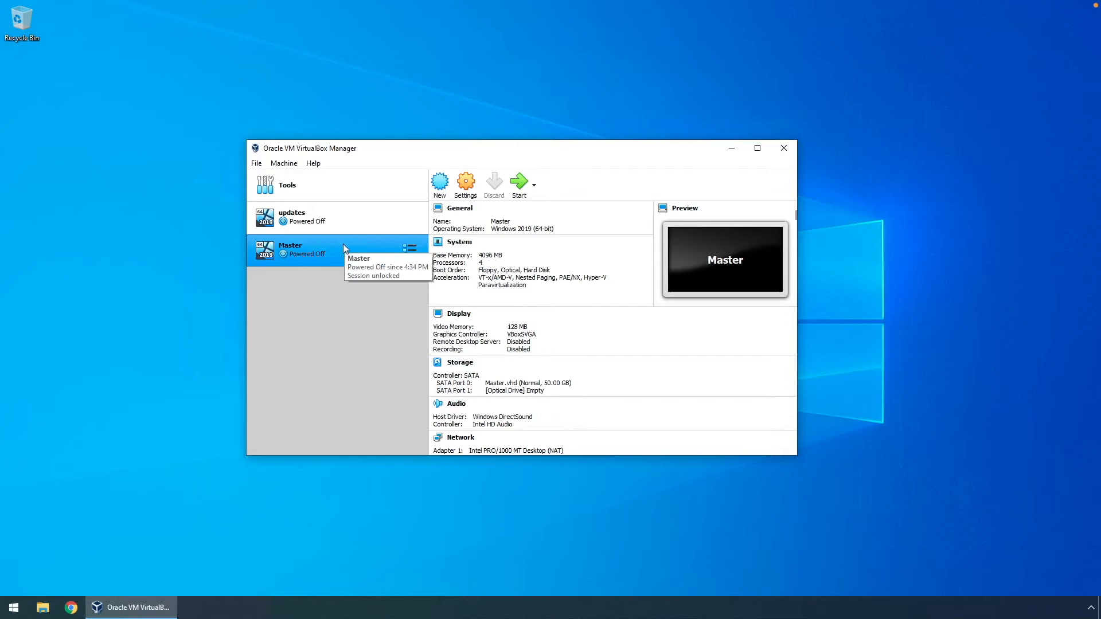
{"action": "mouse_move", "coordinate": [337, 254]}
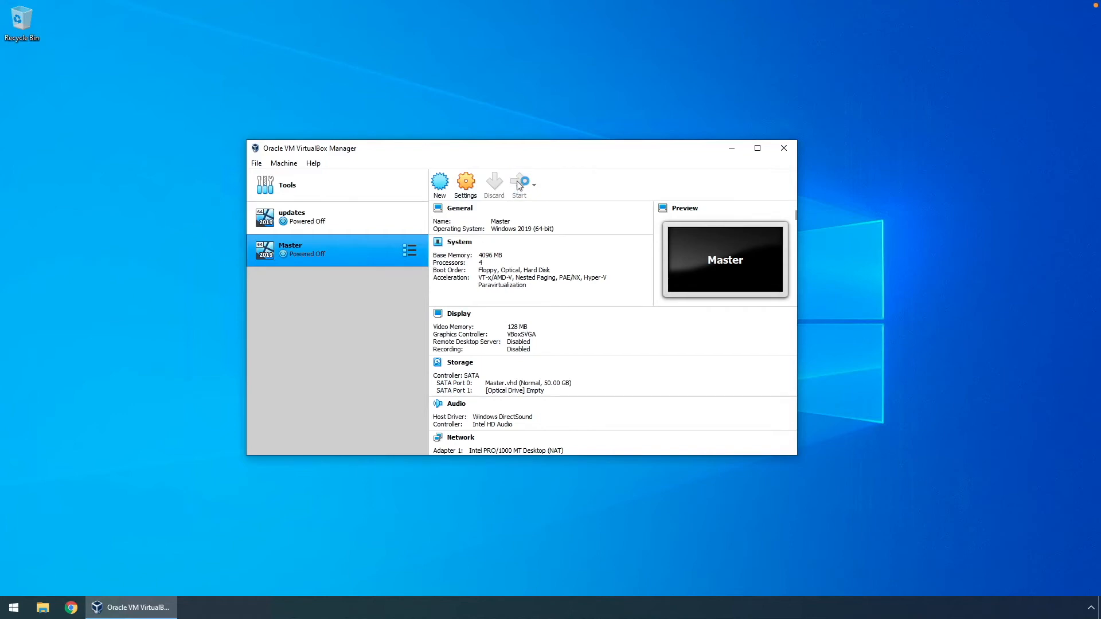
Step: Power on Master, run 'sysprep' and select sysprep.exe in its folder
{"action": "left_click", "coordinate": [519, 184]}
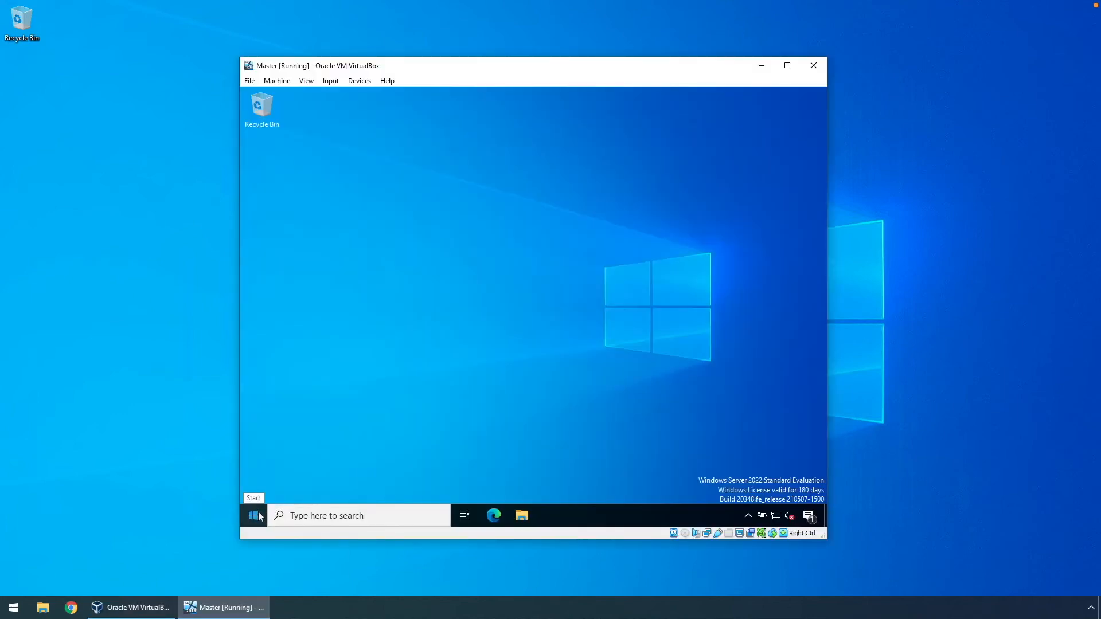
{"action": "right_click", "coordinate": [254, 516]}
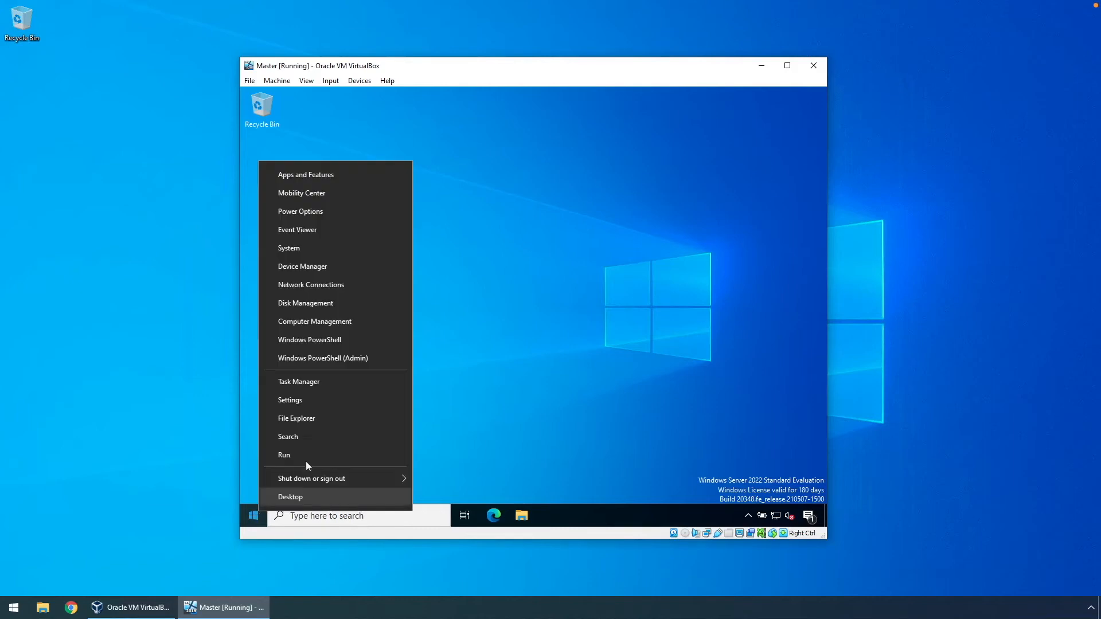
{"action": "left_click", "coordinate": [283, 454]}
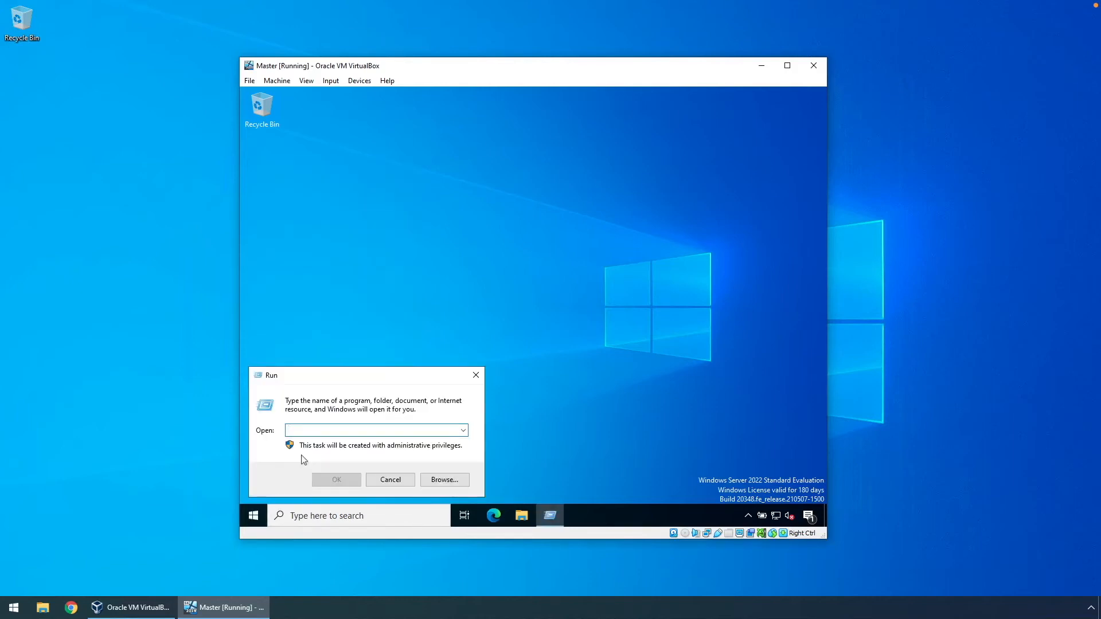
{"action": "type", "text": "sysprep"}
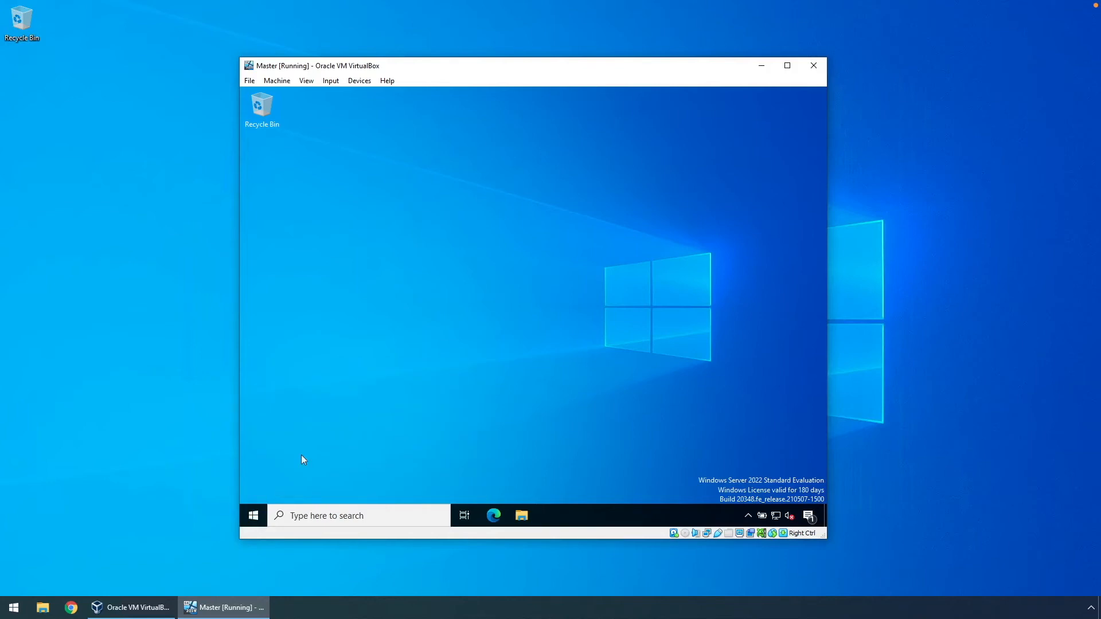
{"action": "left_click", "coordinate": [521, 515]}
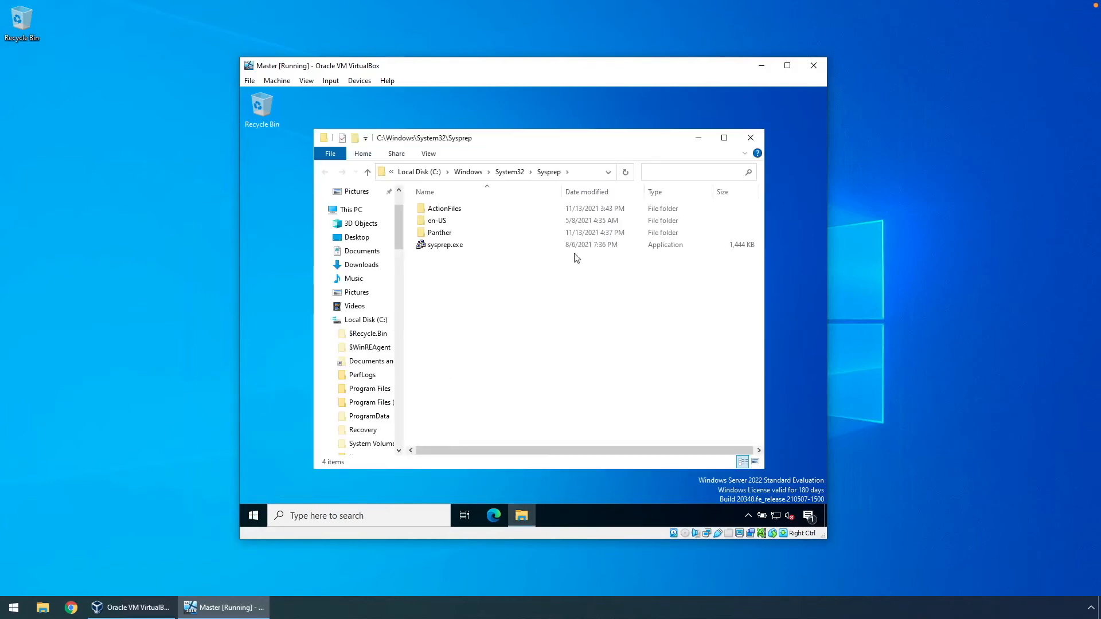
{"action": "left_click", "coordinate": [445, 244]}
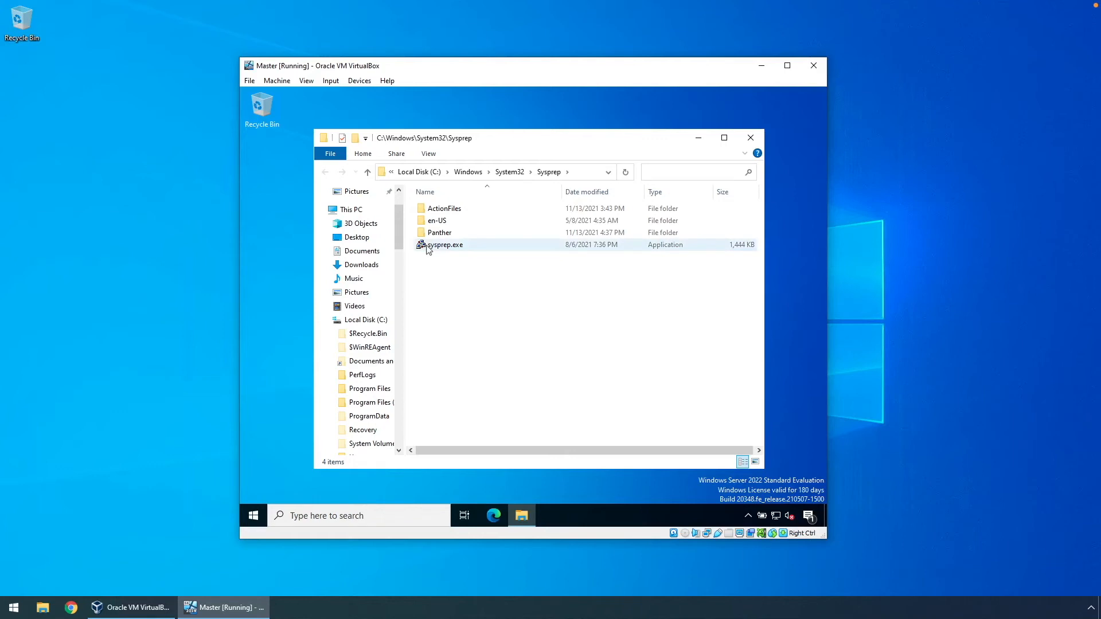
{"action": "mouse_move", "coordinate": [441, 244]}
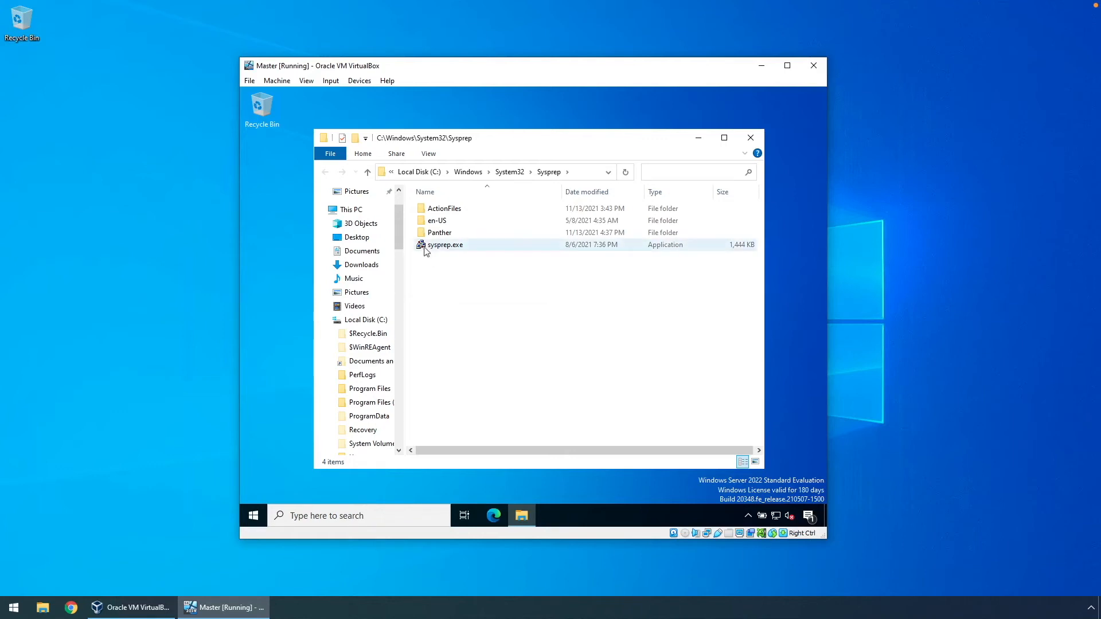
Step: Run Sysprep with OOBE, Generalize ticked and Shutdown as the shutdown option
{"action": "double_click", "coordinate": [443, 245]}
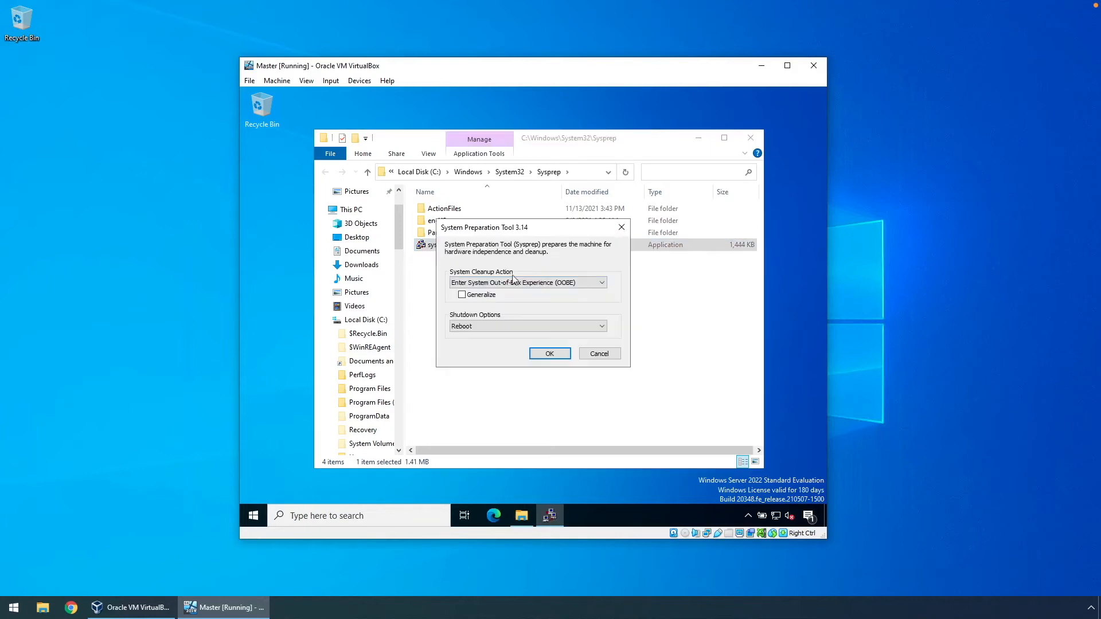
{"action": "left_click", "coordinate": [528, 282]}
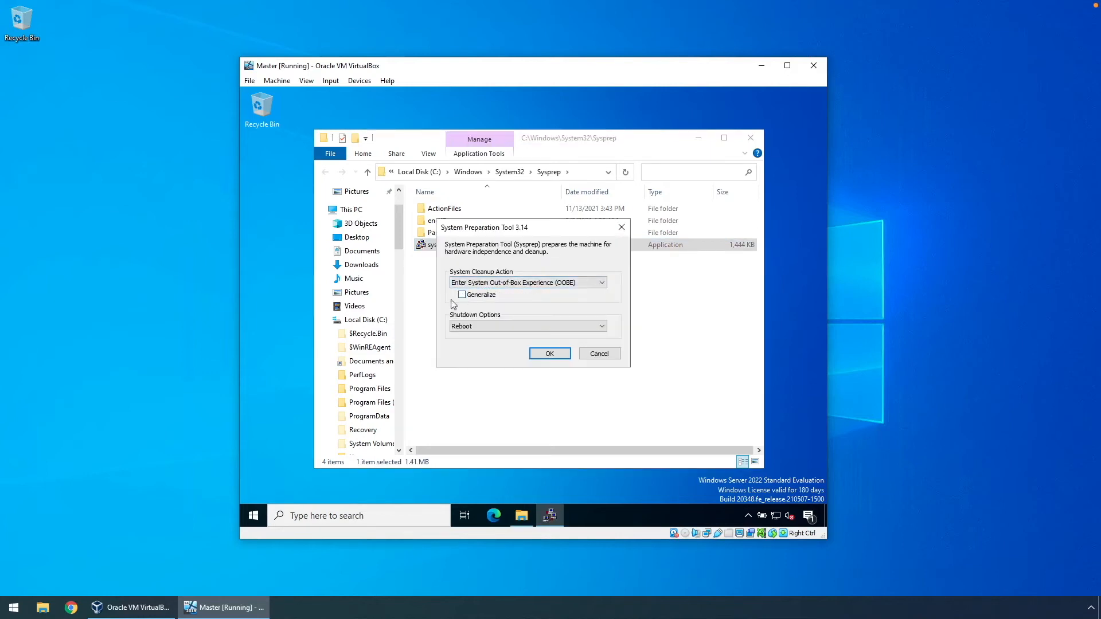
{"action": "left_click", "coordinate": [462, 294]}
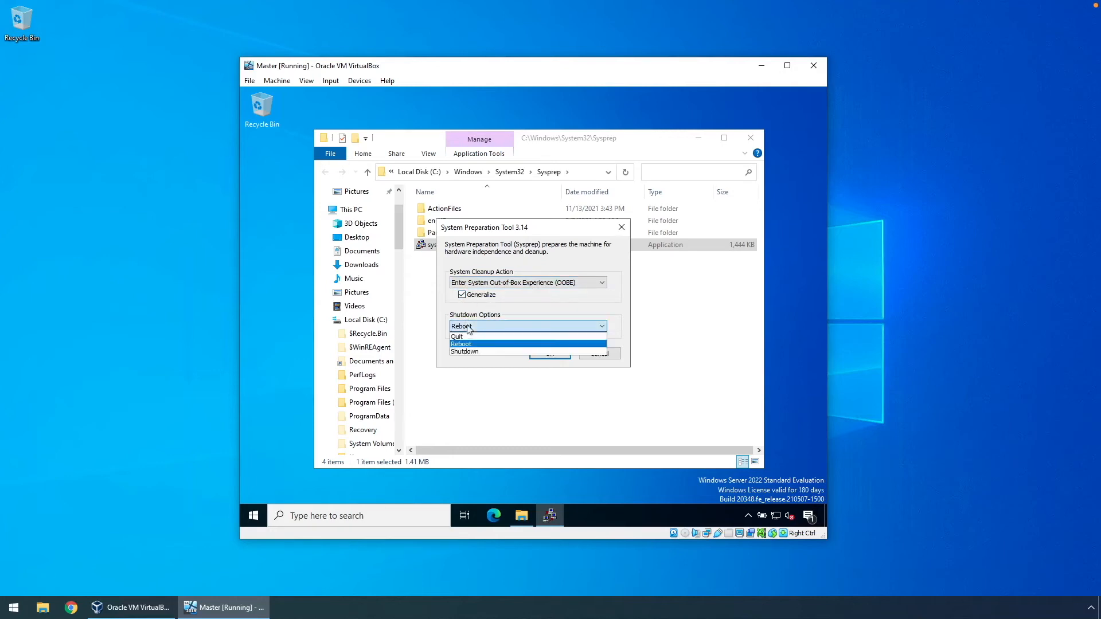
{"action": "left_click", "coordinate": [463, 351]}
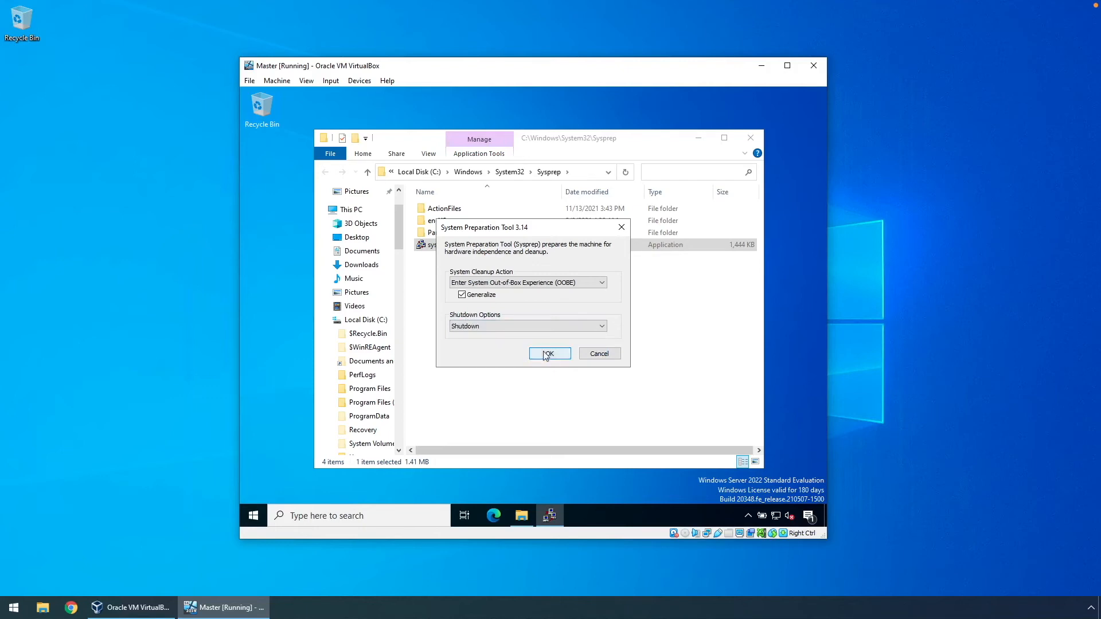
{"action": "left_click", "coordinate": [549, 353]}
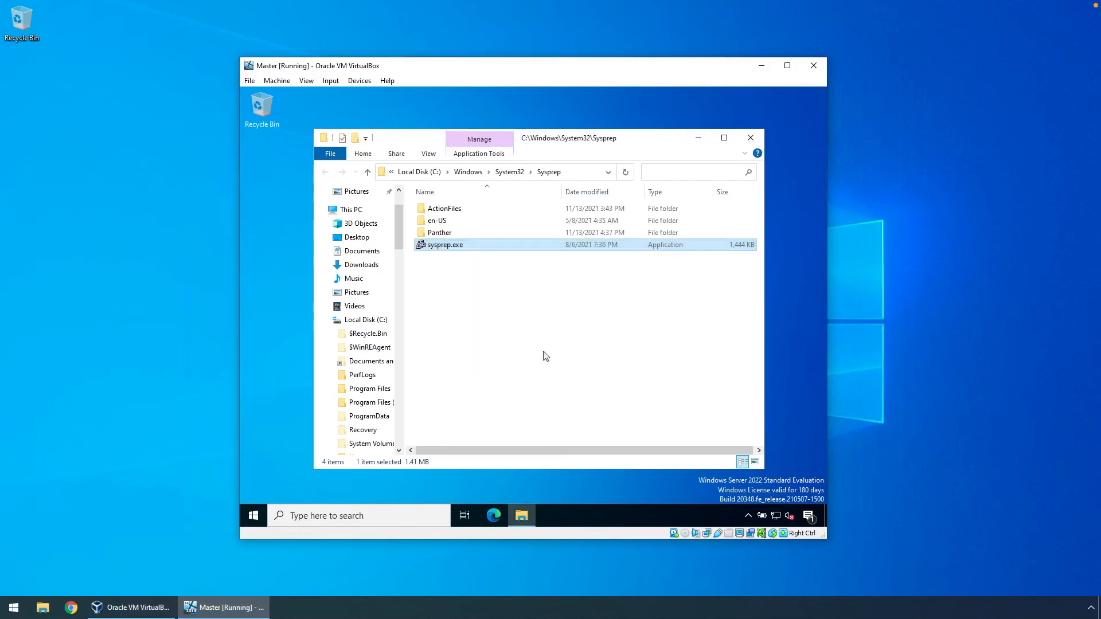
Step: Double-click sysprep.exe again while Master shuts down
{"action": "double_click", "coordinate": [444, 244]}
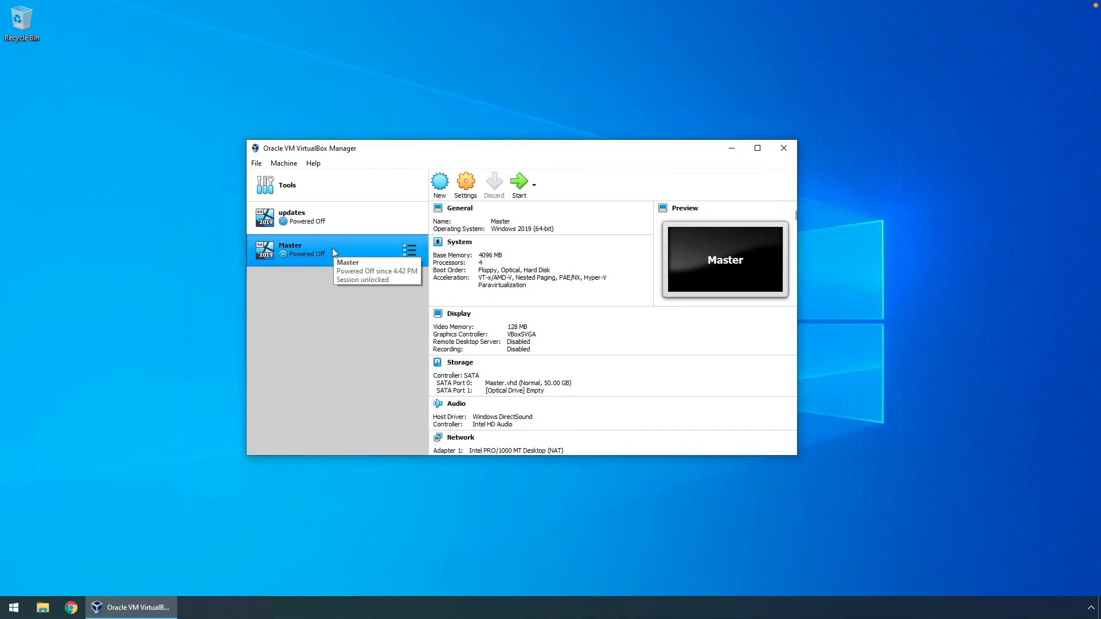
{"action": "mouse_move", "coordinate": [322, 256]}
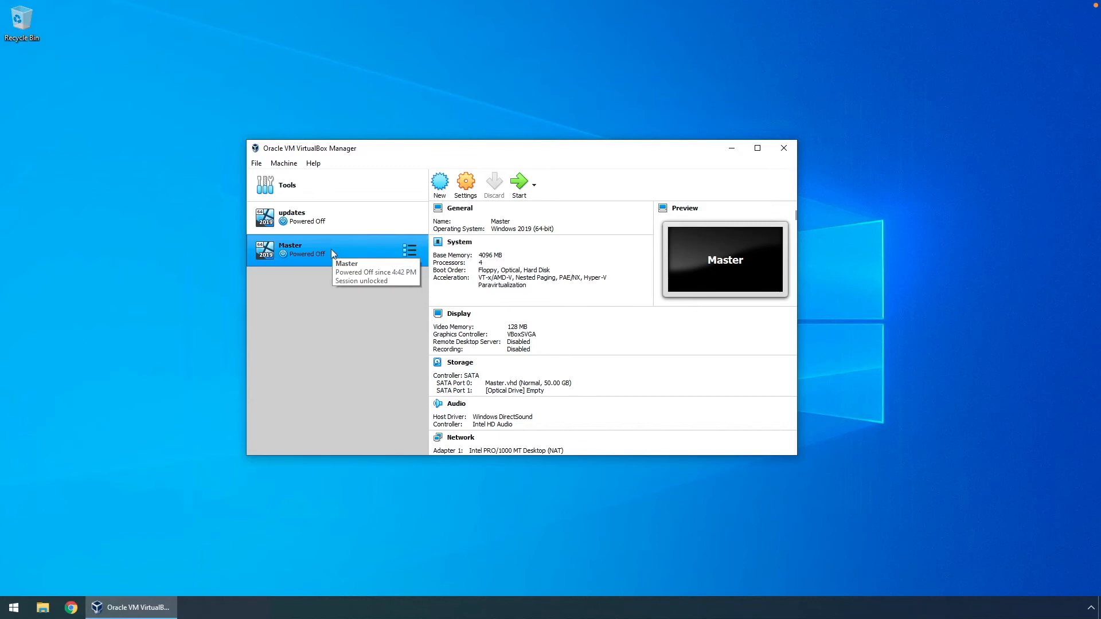
{"action": "mouse_move", "coordinate": [317, 254]}
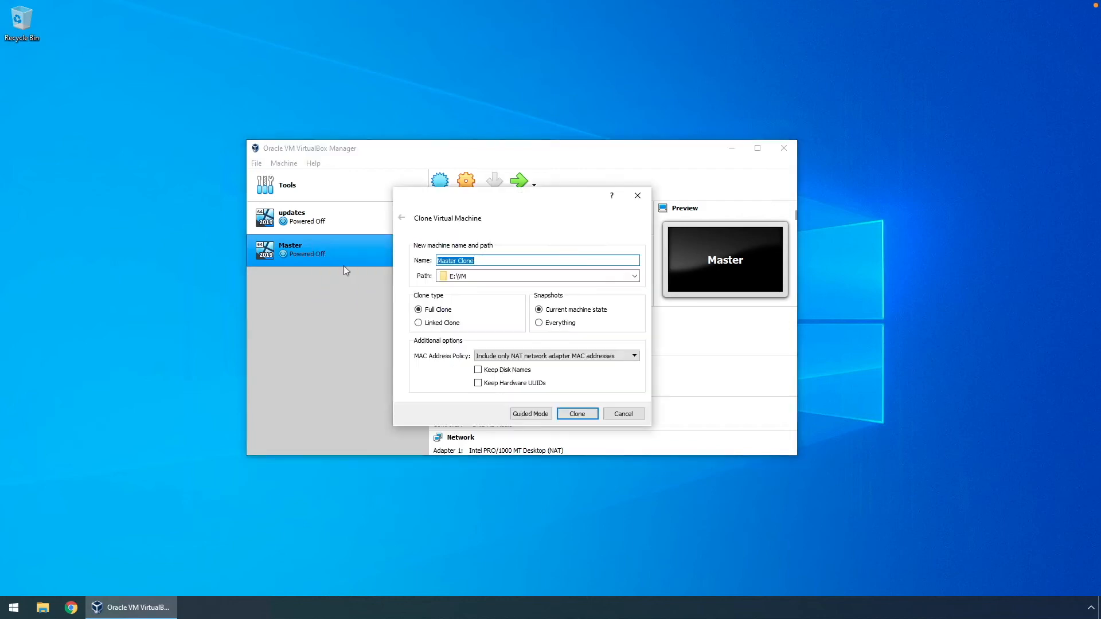
Step: Clone Master as 'test' with everything included and new MAC addresses
{"action": "type", "text": "test"}
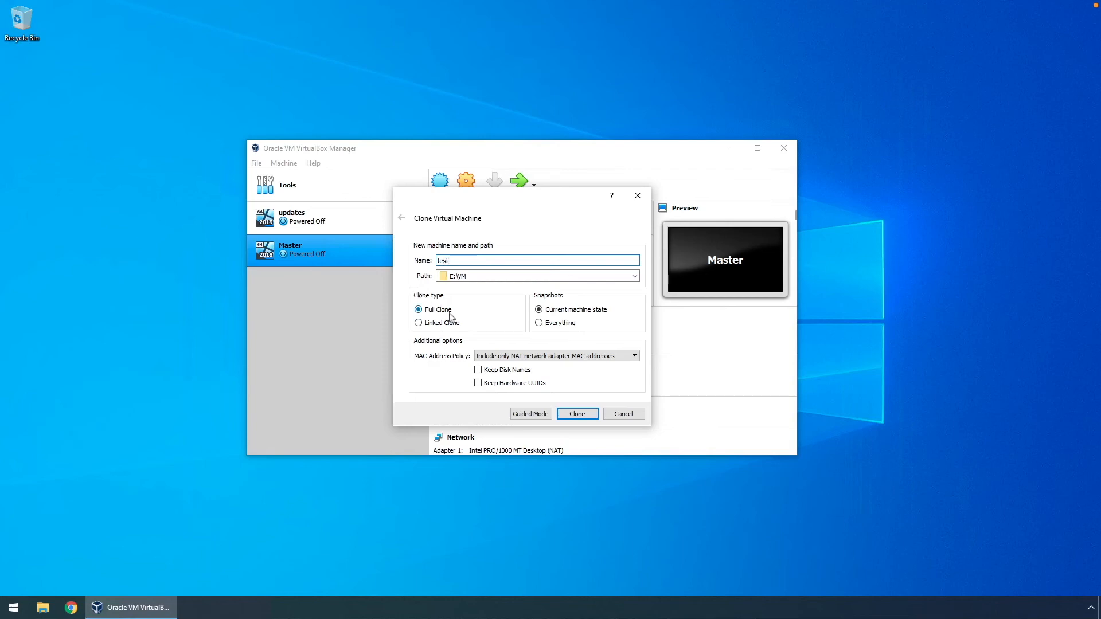
{"action": "left_click", "coordinate": [539, 322]}
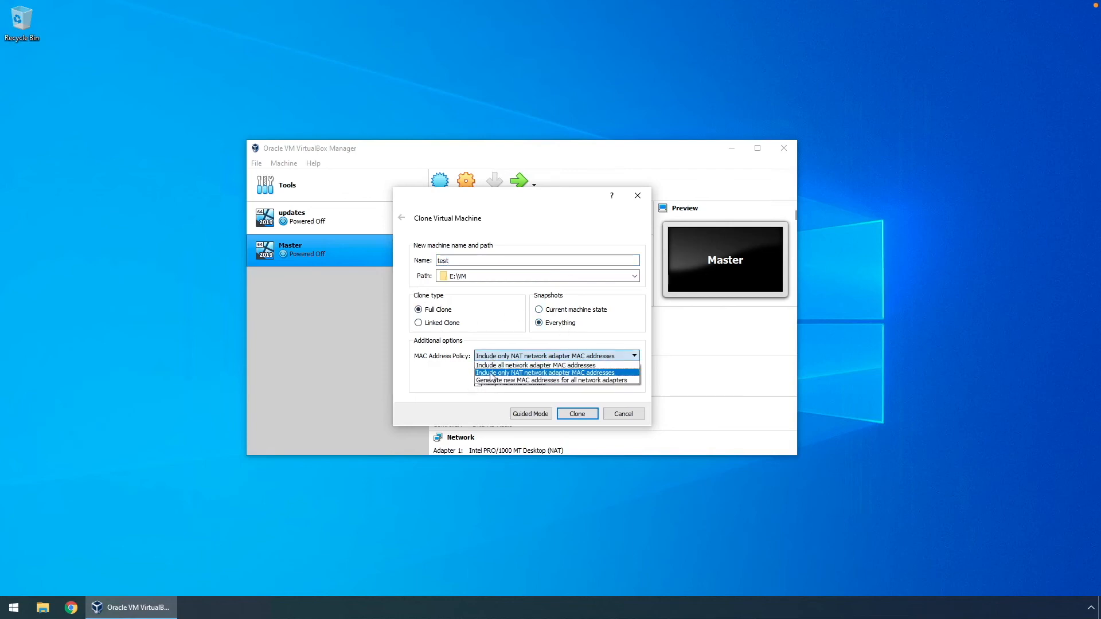
{"action": "left_click", "coordinate": [554, 380]}
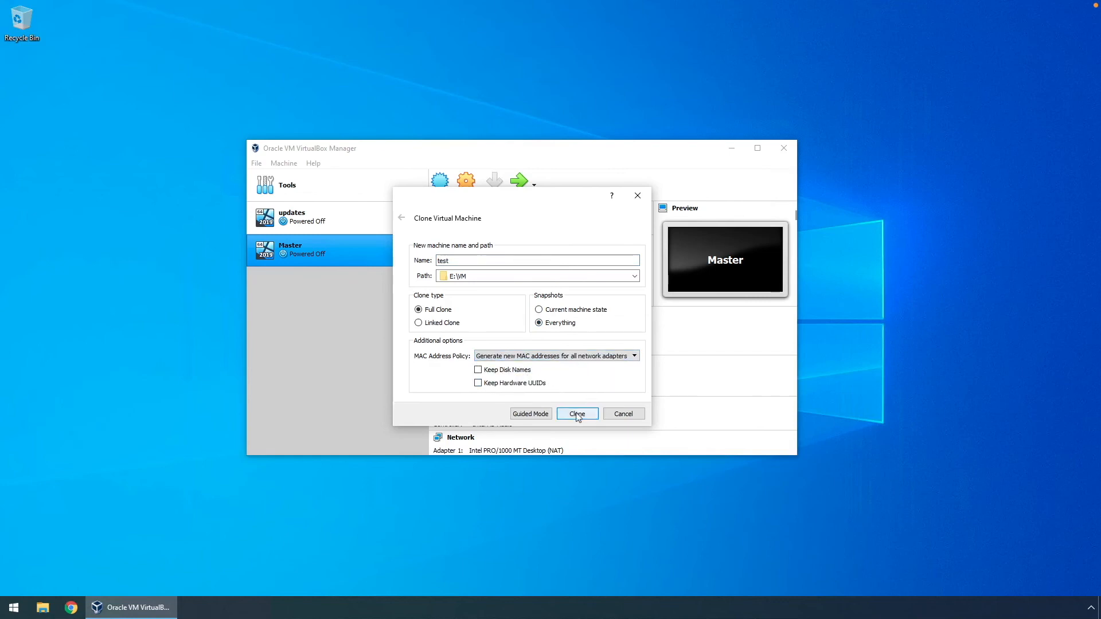
{"action": "left_click", "coordinate": [576, 414]}
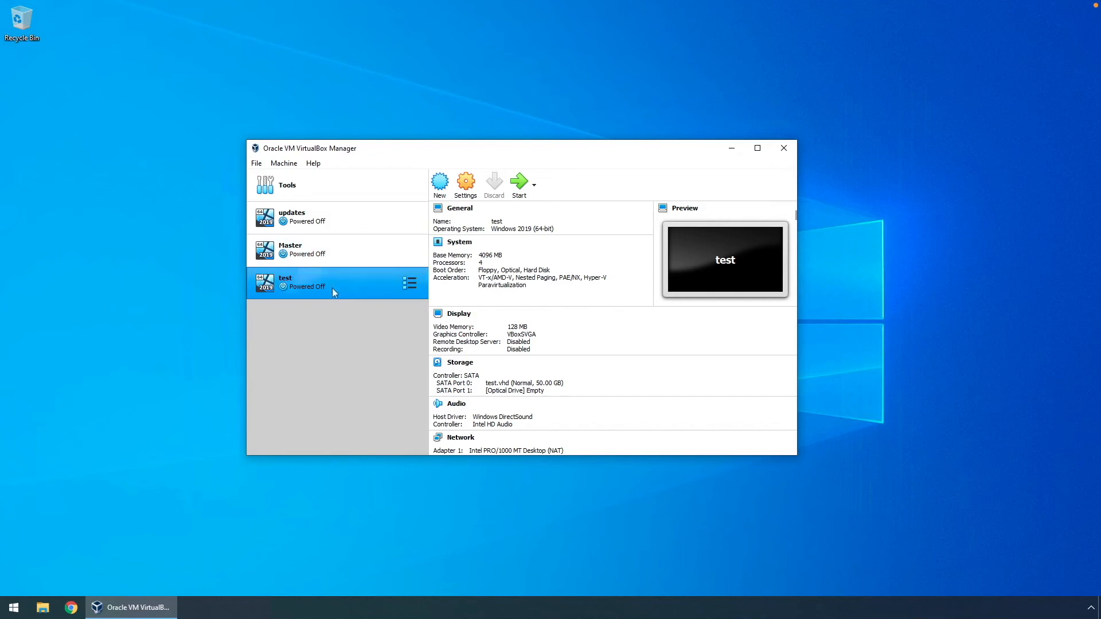
{"action": "mouse_move", "coordinate": [519, 182]}
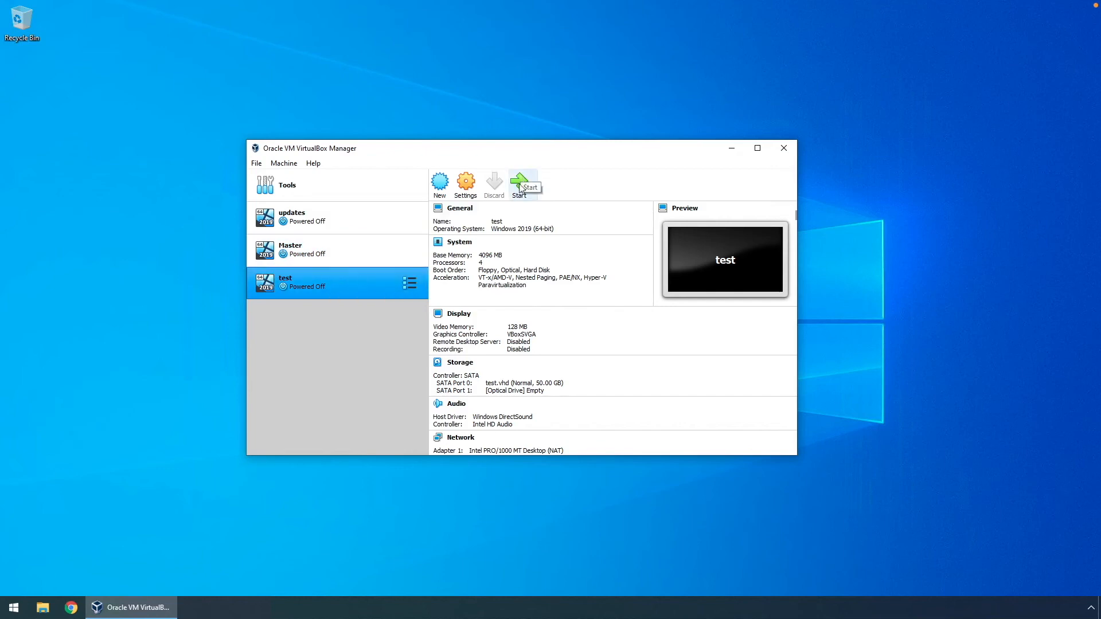
Step: Boot the test VM, confirm region settings and accept the Windows Server license
{"action": "left_click", "coordinate": [519, 186]}
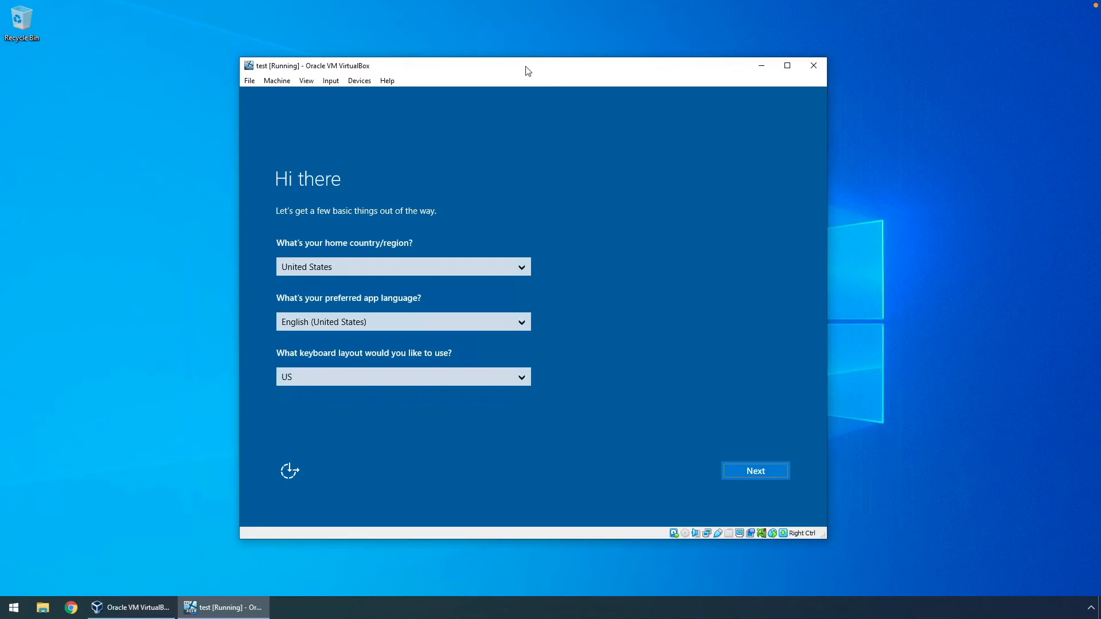
{"action": "mouse_move", "coordinate": [429, 209]}
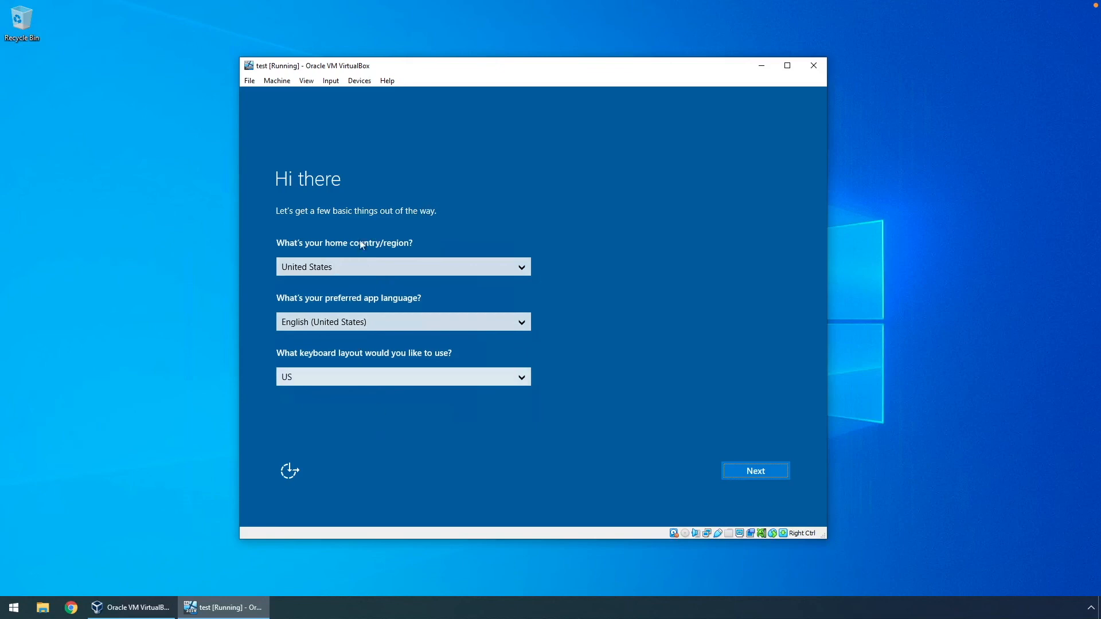
{"action": "left_click", "coordinate": [755, 470]}
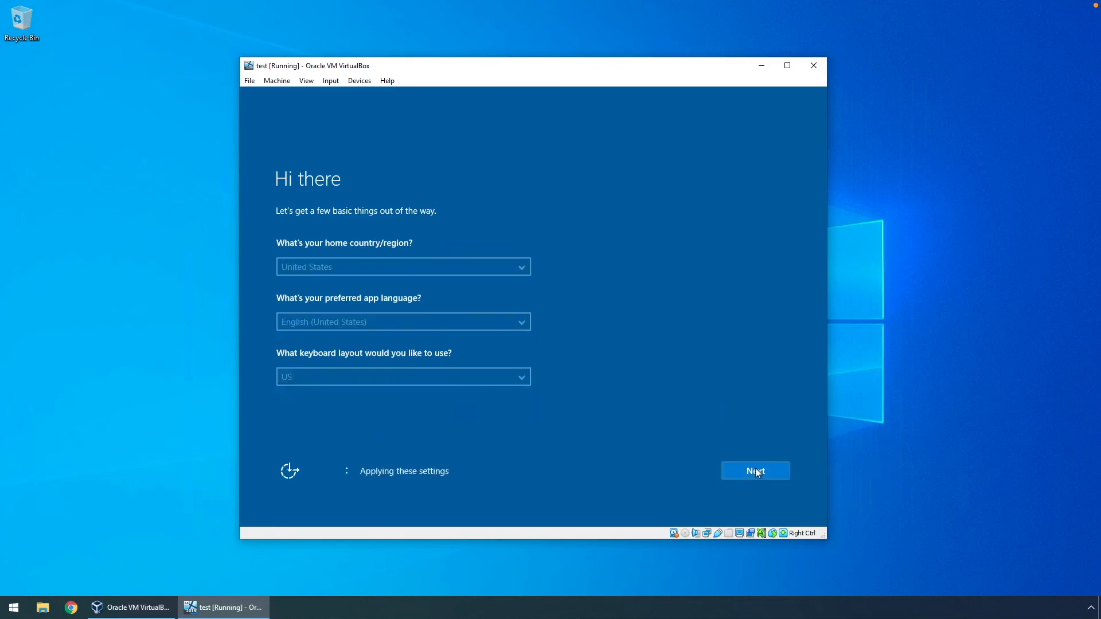
{"action": "left_click", "coordinate": [754, 470]}
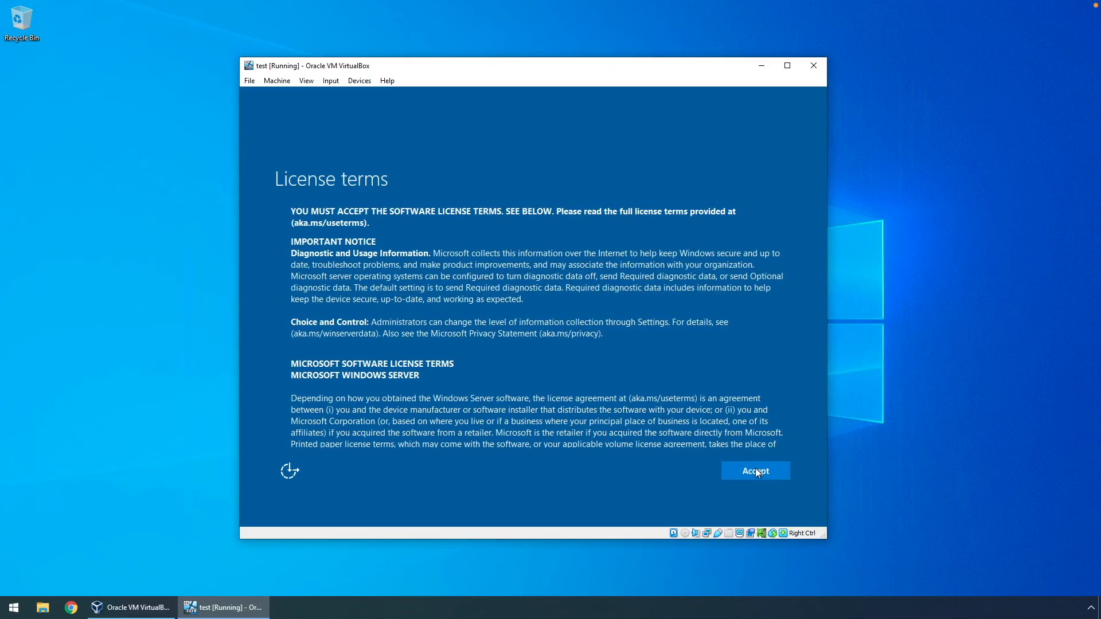
{"action": "left_click", "coordinate": [754, 470]}
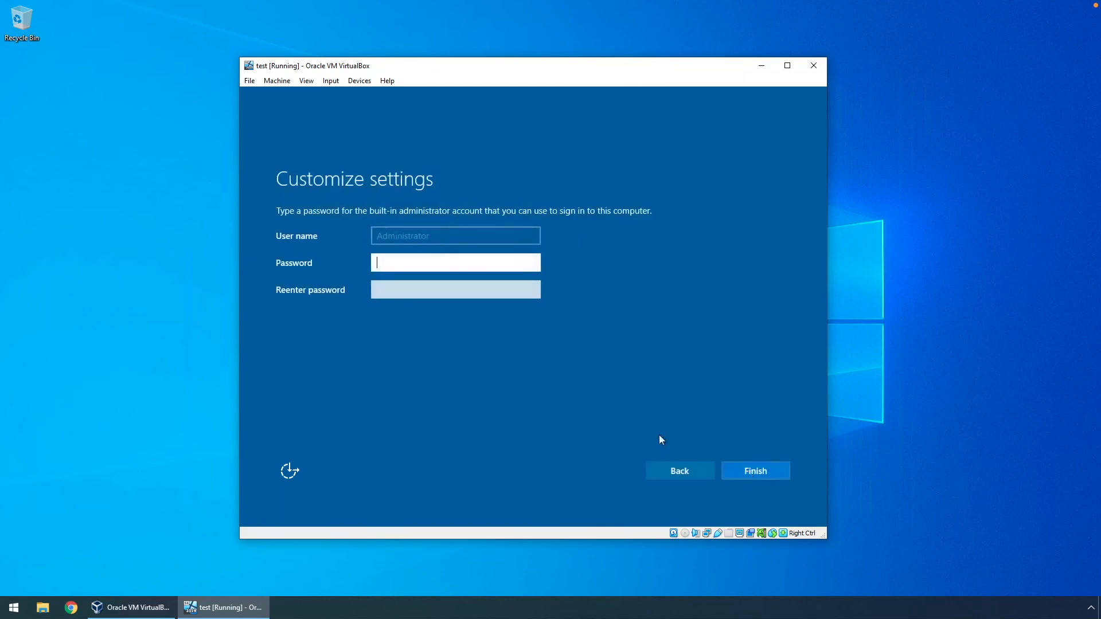
{"action": "mouse_move", "coordinate": [444, 264]}
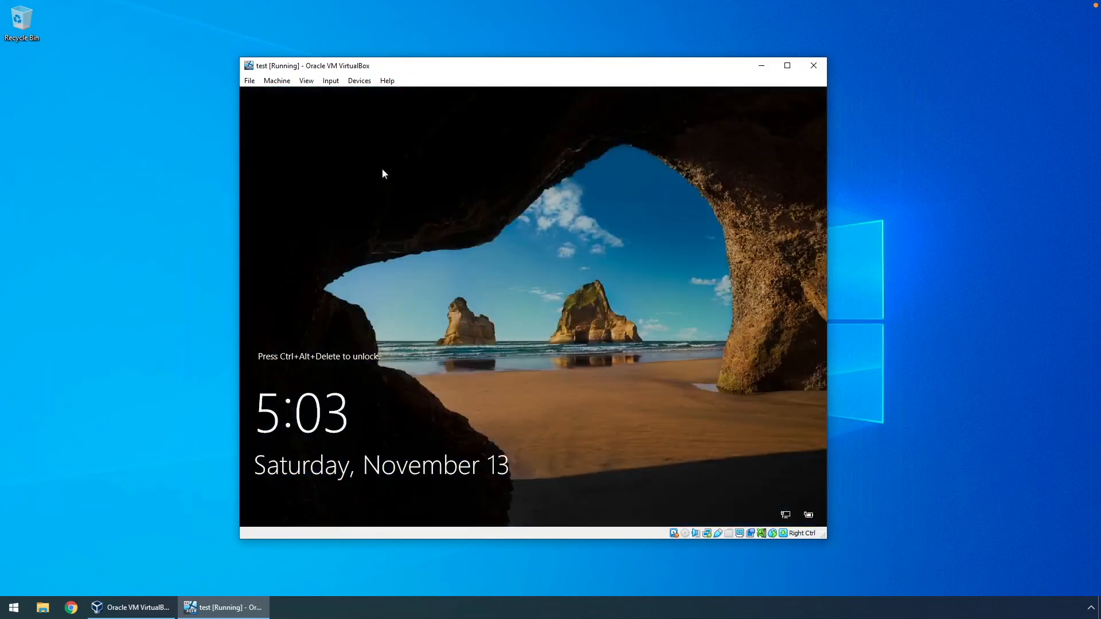
{"action": "mouse_move", "coordinate": [285, 96]}
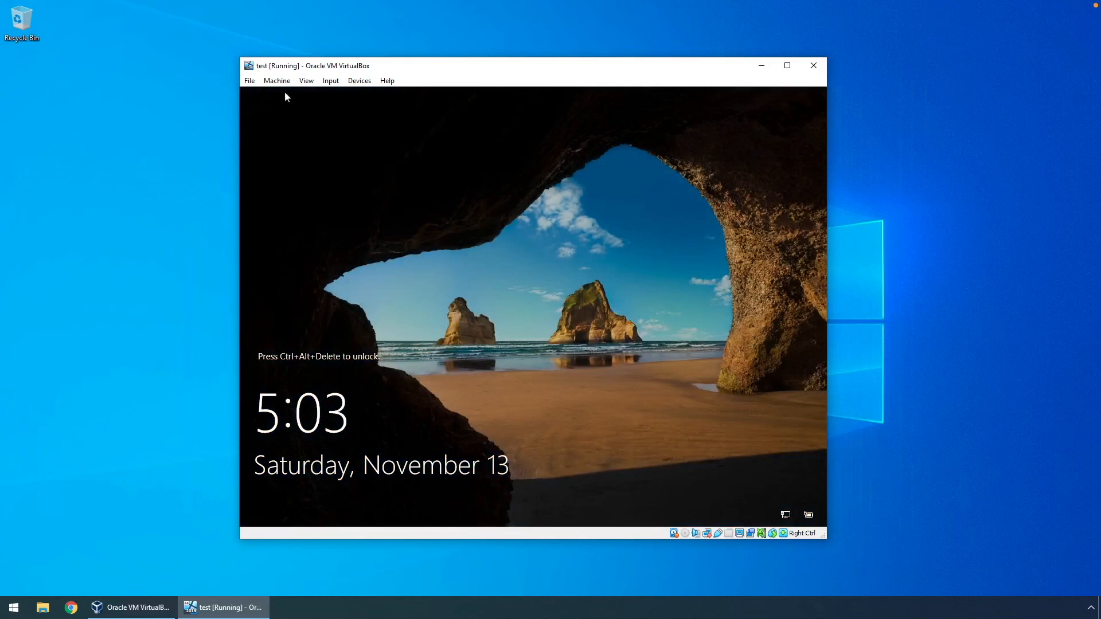